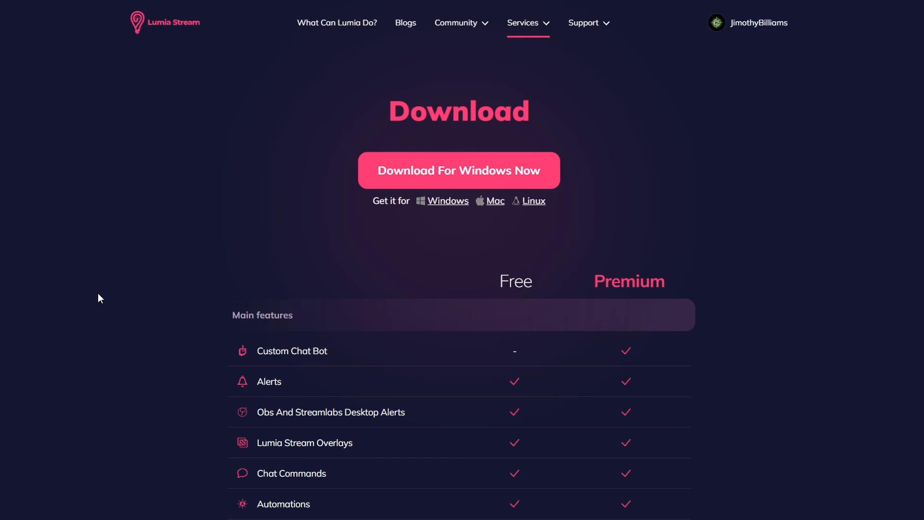
Step: Scroll through the Add New Connection platform list, then close it to reveal the chatbox
scroll("down", 3)
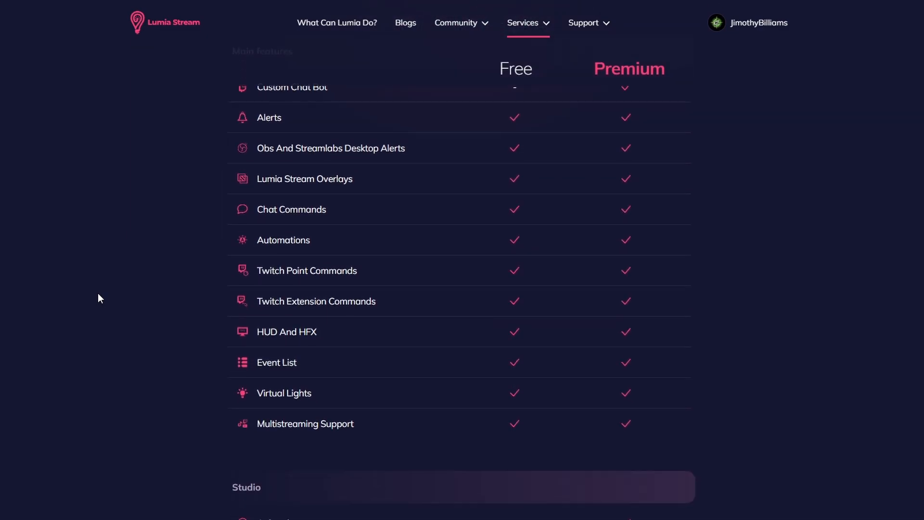
scroll("down", 3)
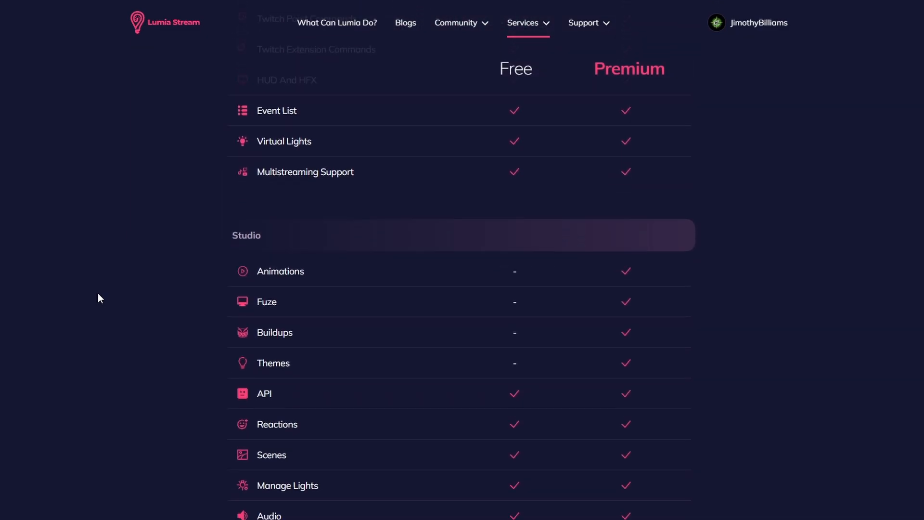
scroll("down", 3)
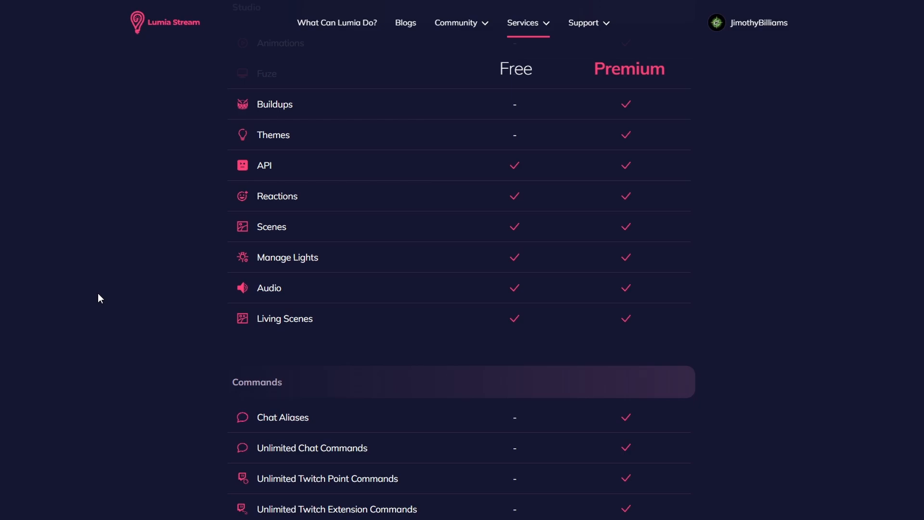
scroll("down", 3)
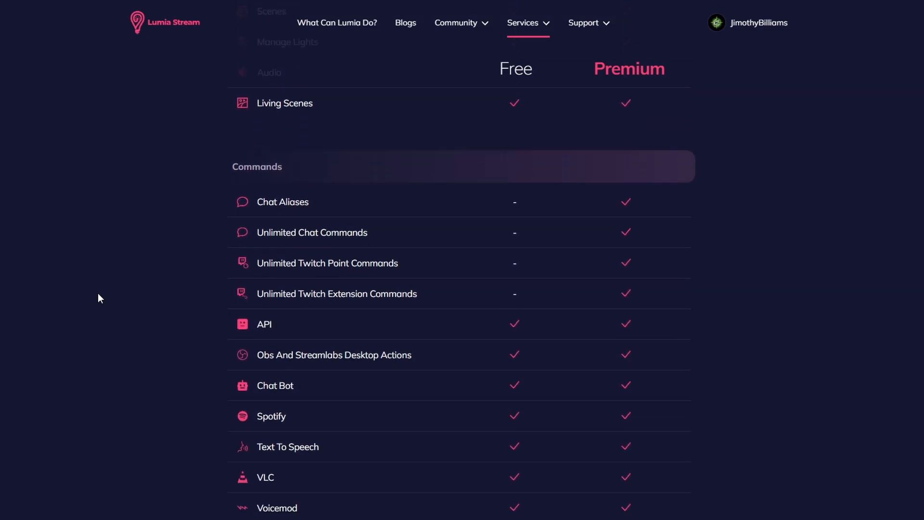
scroll("down", 3)
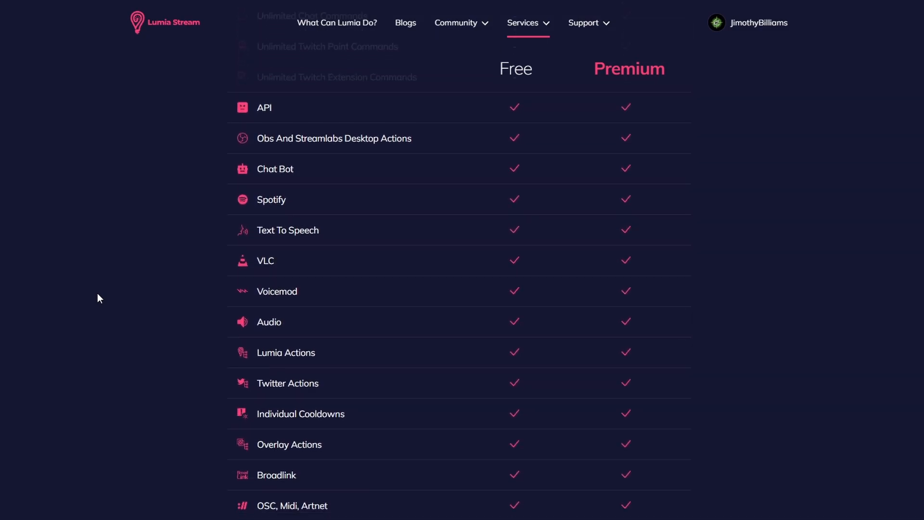
scroll("down", 3)
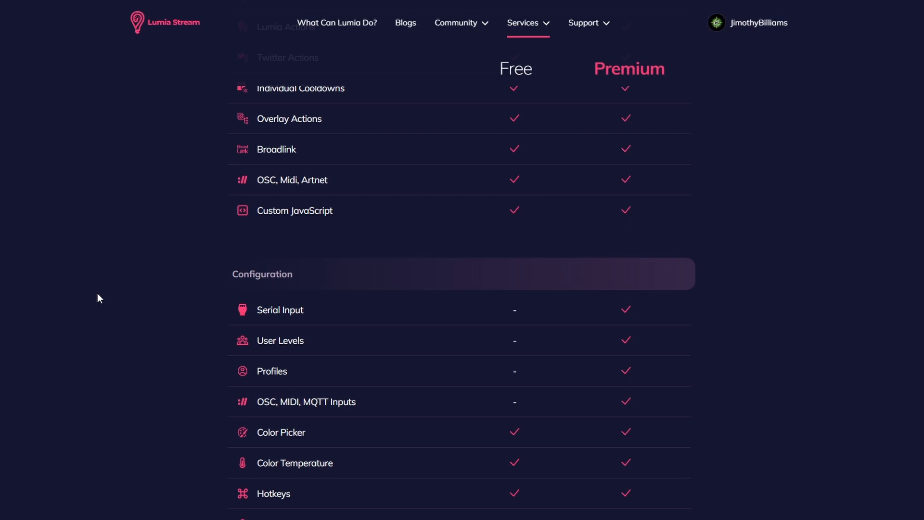
scroll("down", 3)
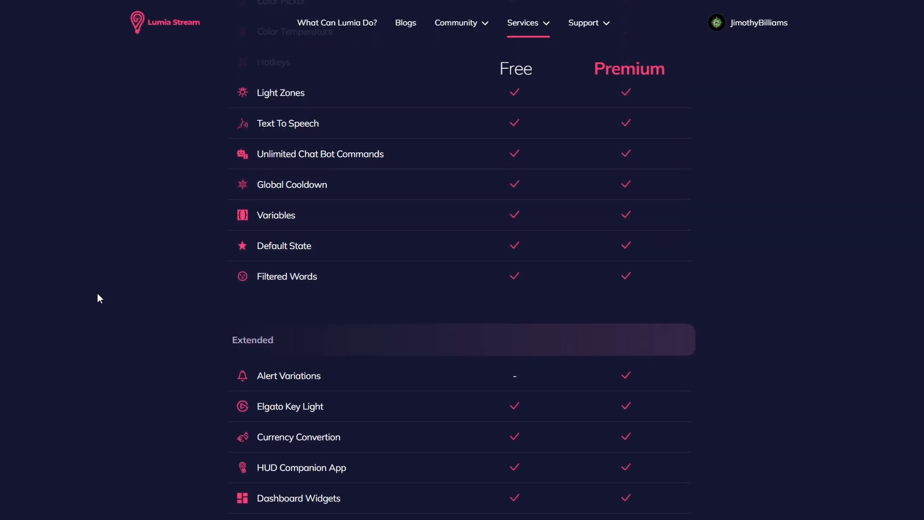
scroll("down", 3)
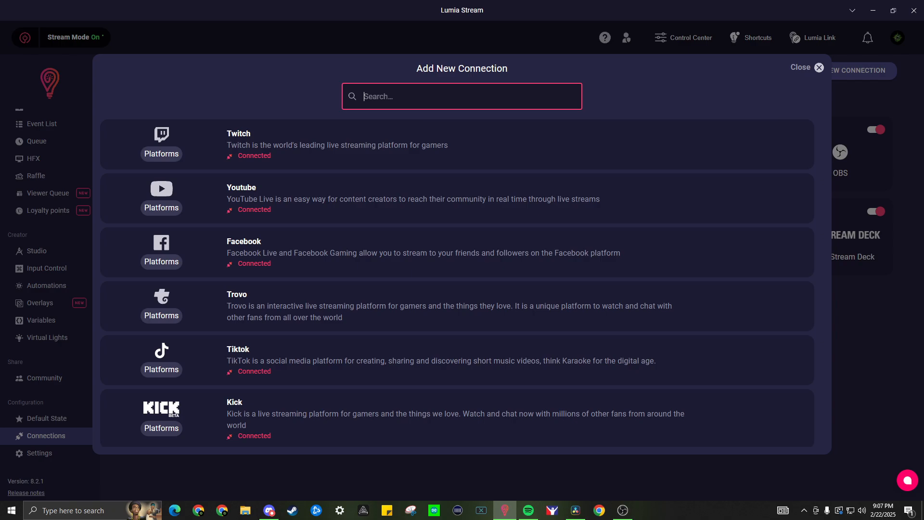
left_click(800, 68)
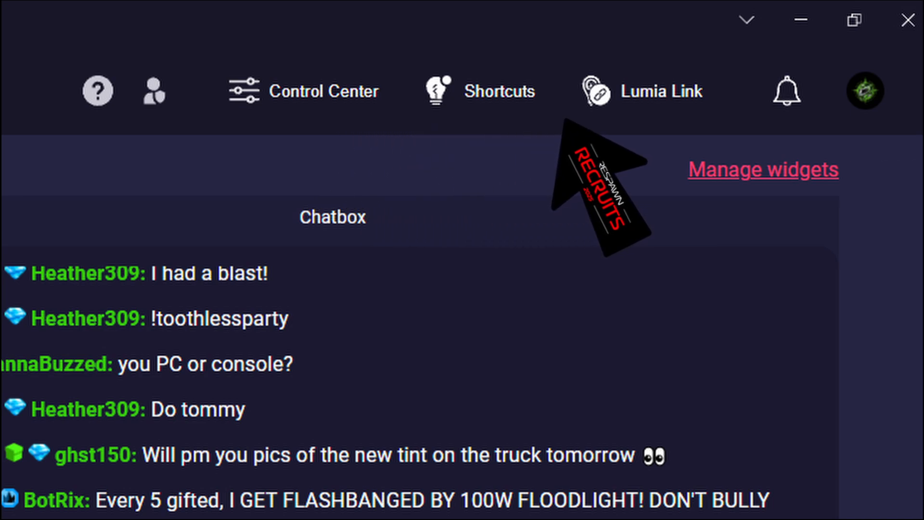
mouse_move(789, 177)
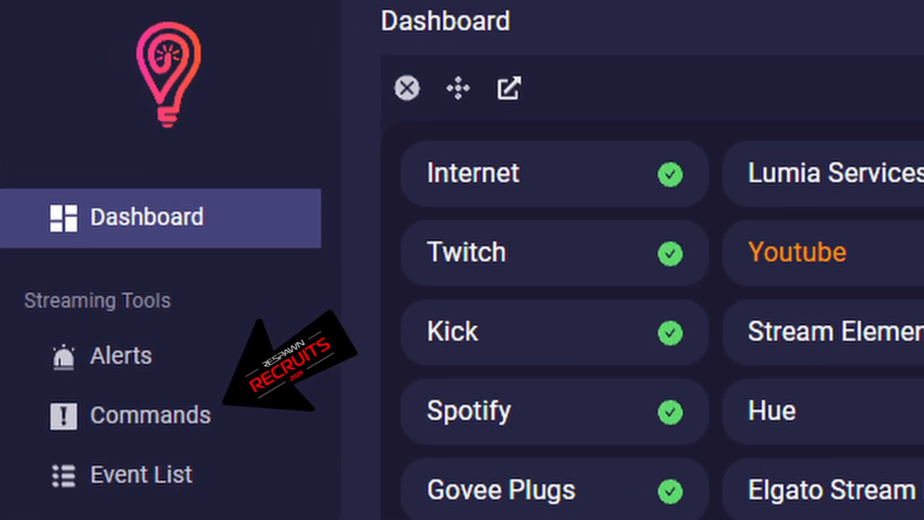
Step: Open Chat Commands, dismiss the Choose A Color dialog, and start a new command
left_click(150, 416)
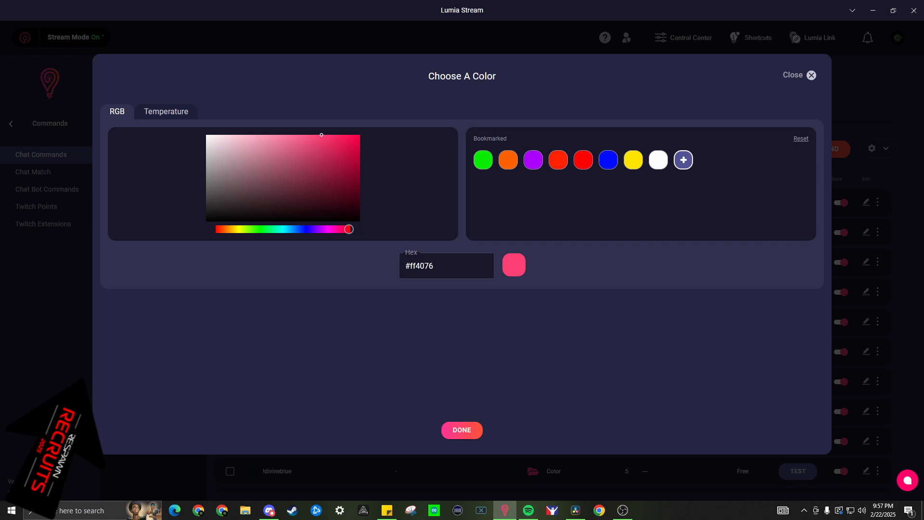
left_click(461, 430)
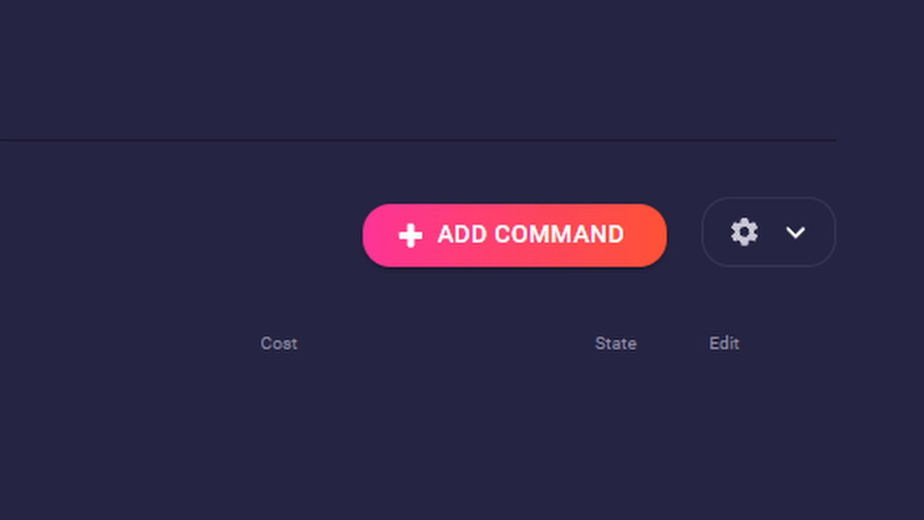
left_click(515, 234)
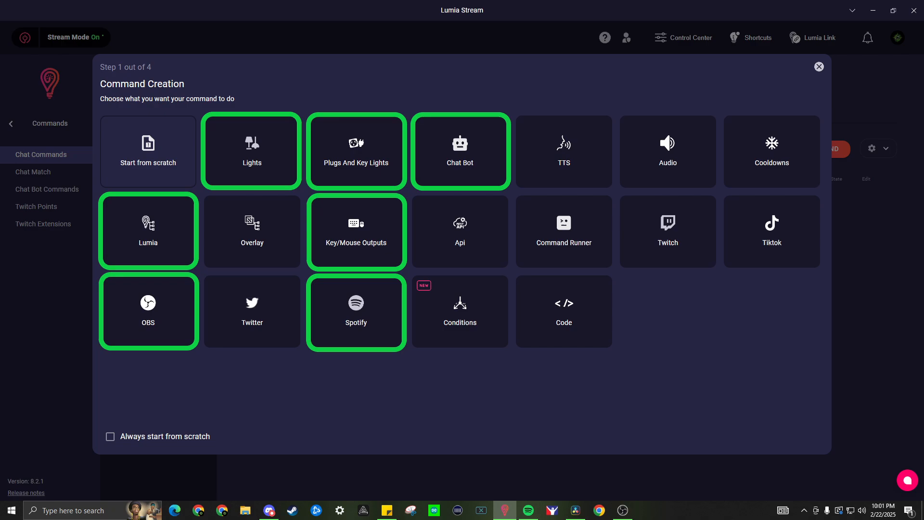
Step: Browse Lights, add Hue smart plug 1 under Plugs And Key Lights, then view Chat Bot
left_click(252, 150)
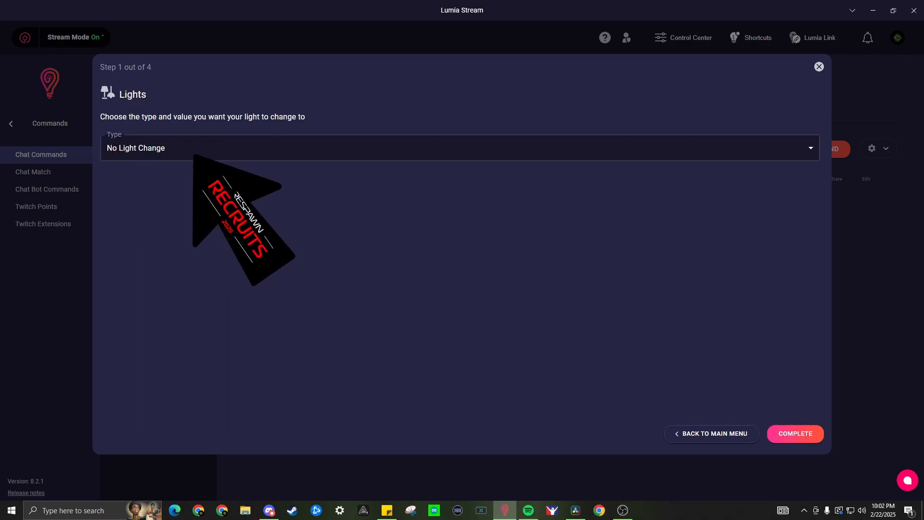
mouse_move(297, 200)
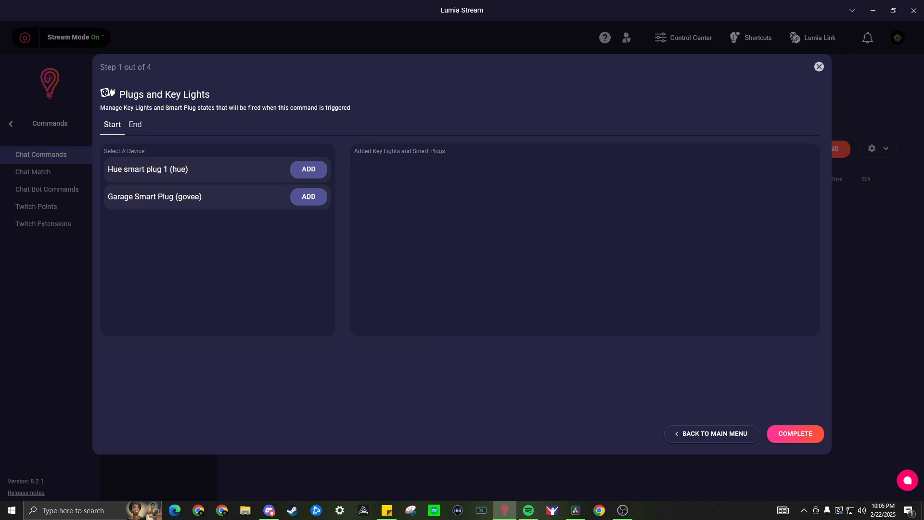
left_click(307, 169)
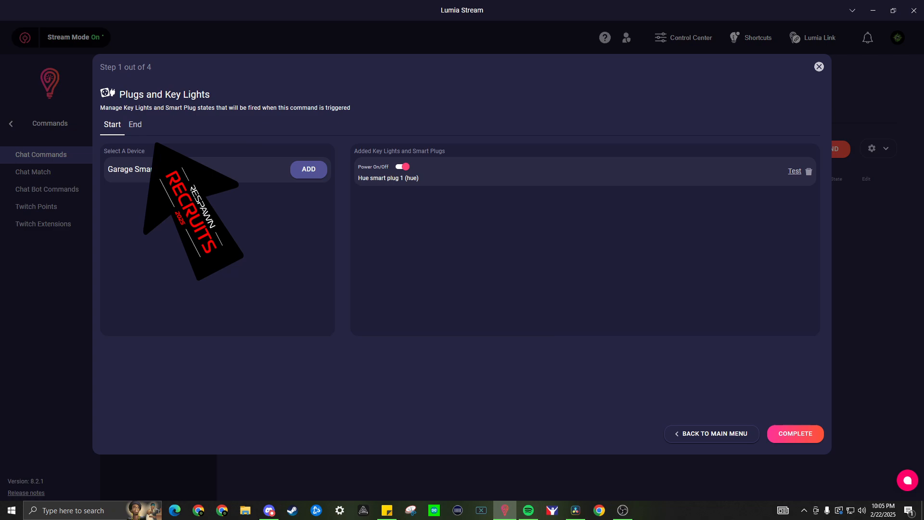
mouse_move(330, 242)
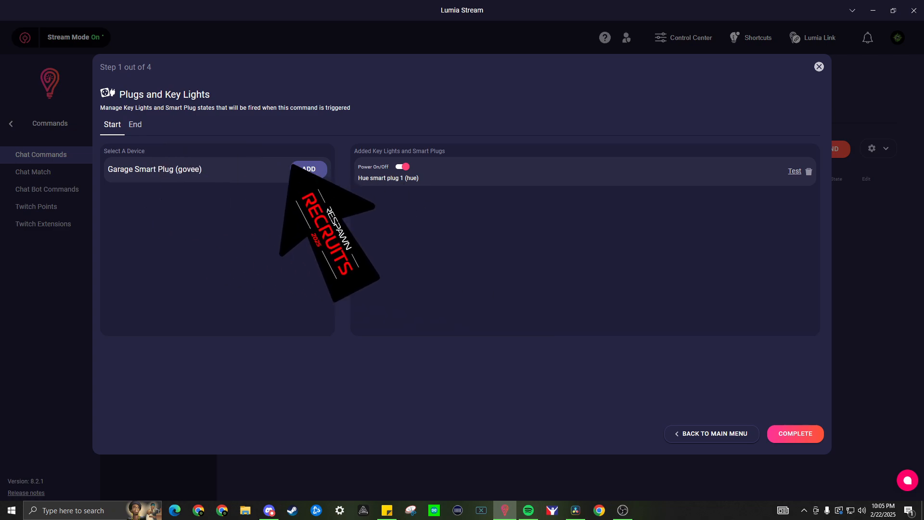
left_click(135, 125)
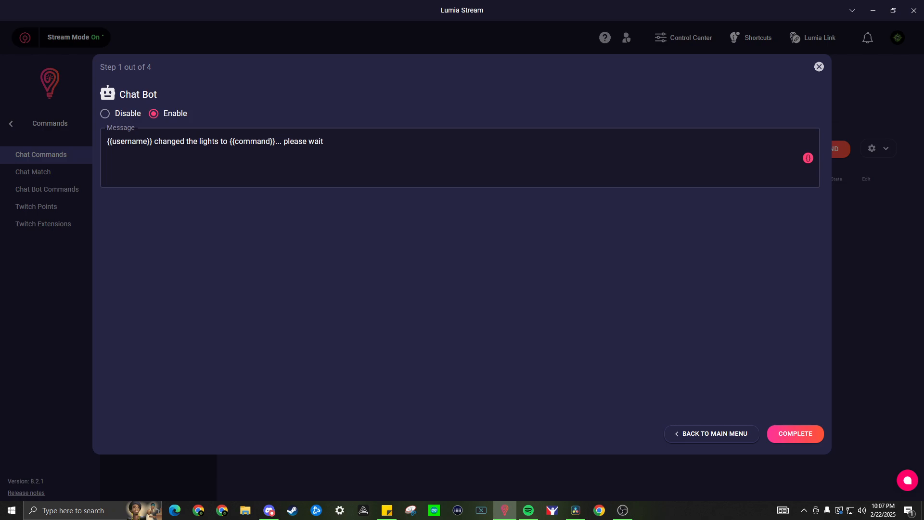
left_click(105, 113)
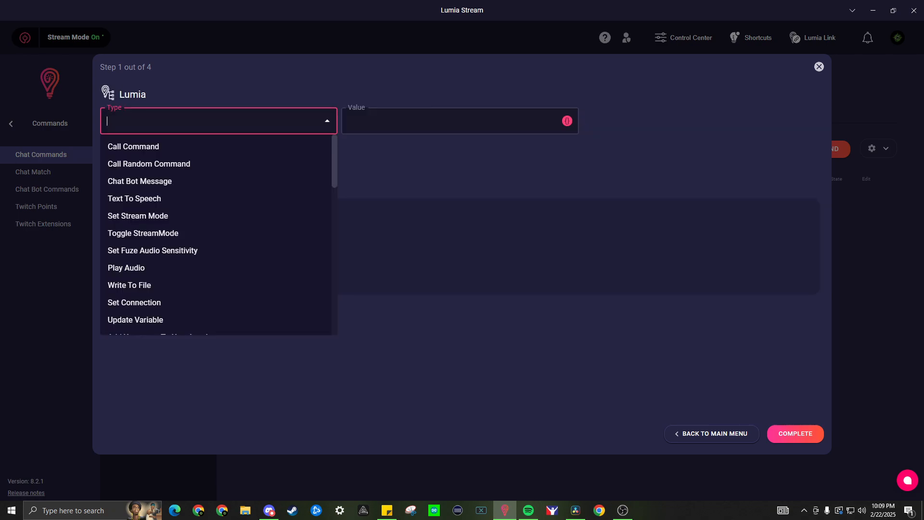
Step: Browse the Lumia, Key/Mouse Outputs and OBS action types, adding the call-command action
left_click(133, 146)
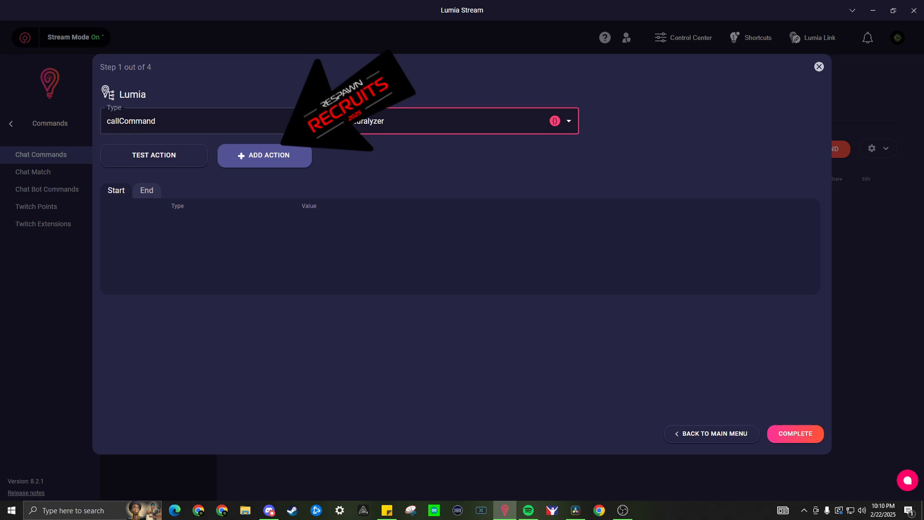
left_click(264, 155)
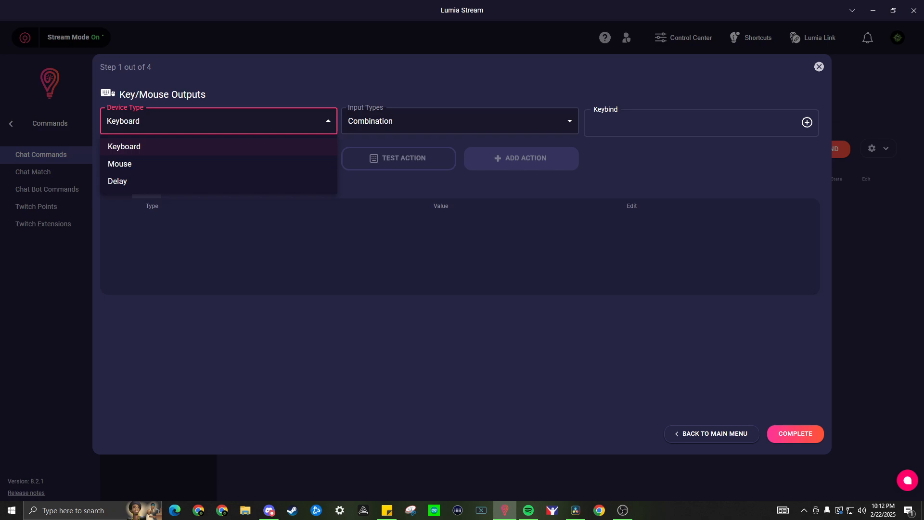
left_click(120, 164)
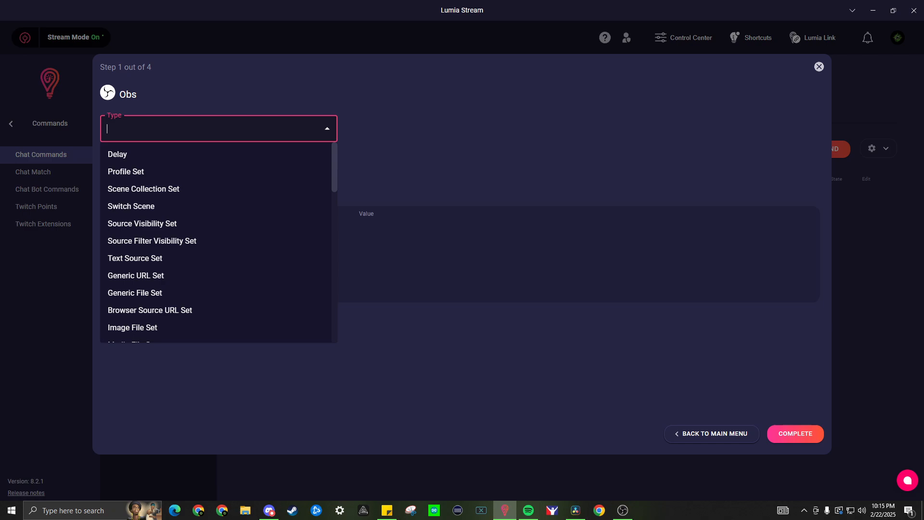
left_click(711, 433)
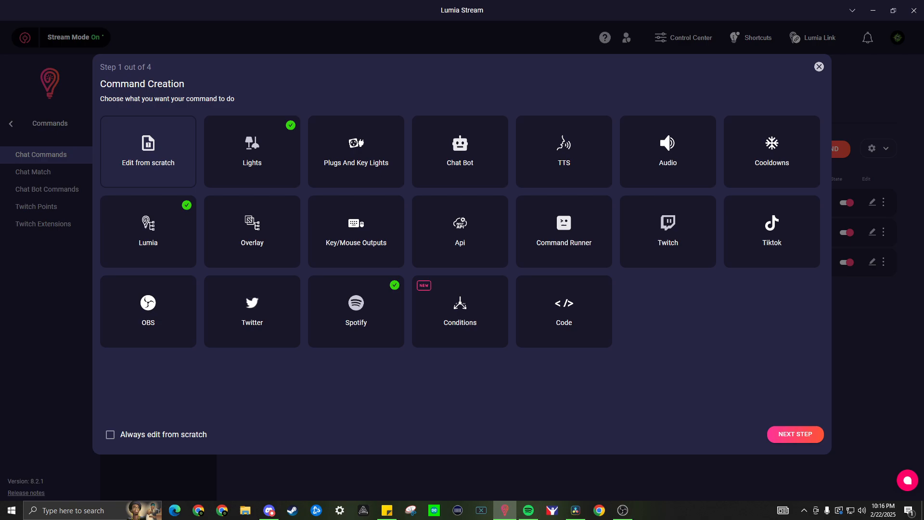
Step: Edit the sr command's updateVariable, setPlayState and searchAndAddToQueue actions, then complete setup
left_click(148, 231)
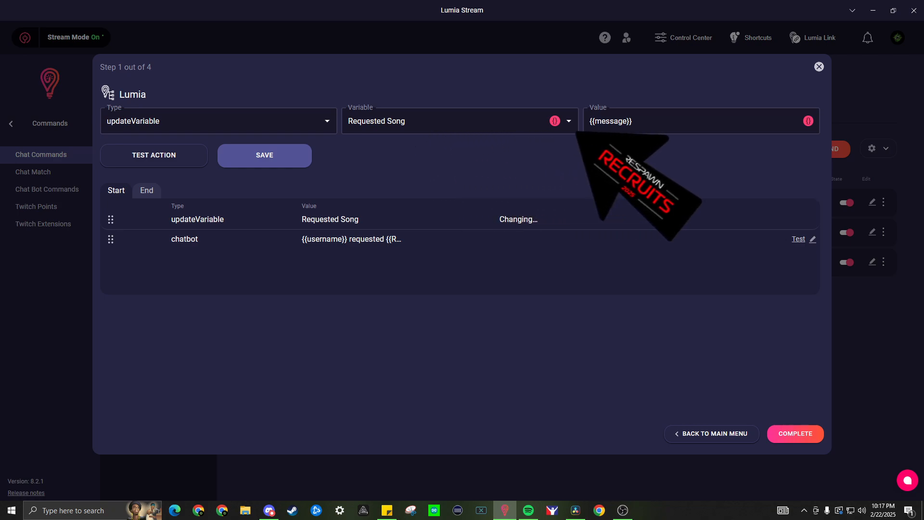
mouse_move(707, 177)
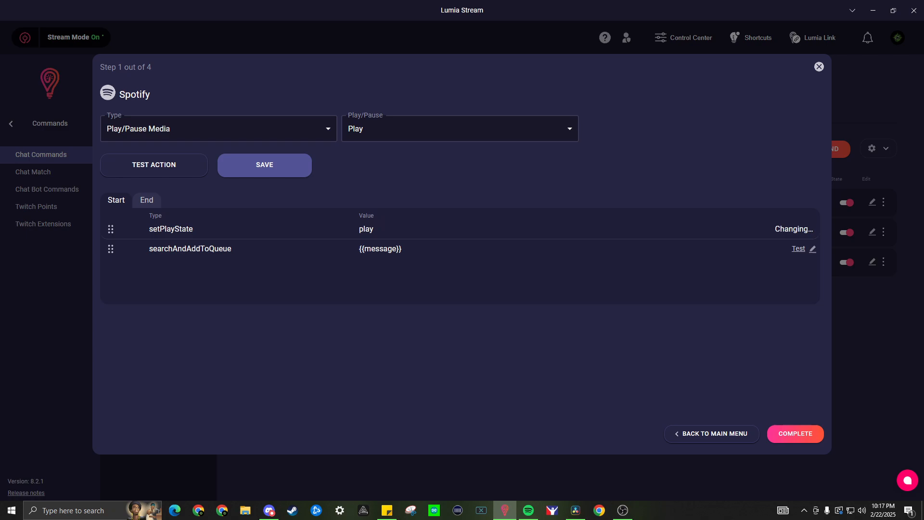
left_click(813, 248)
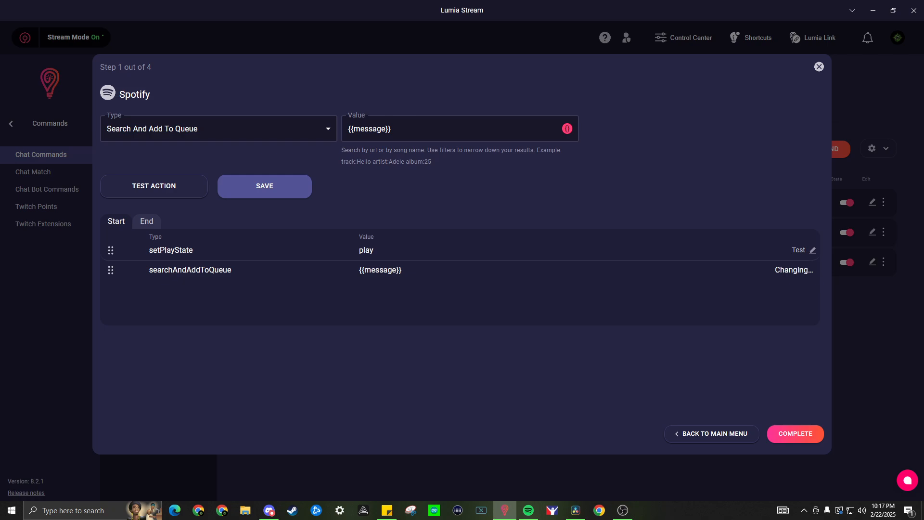
left_click(794, 433)
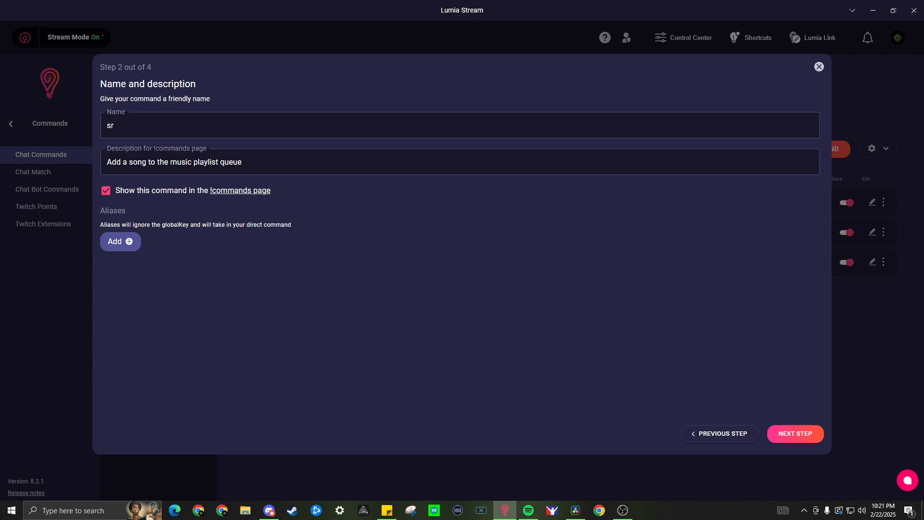
Step: Advance past naming and step 3, keeping 3 sec duration and all user levels
left_click(794, 433)
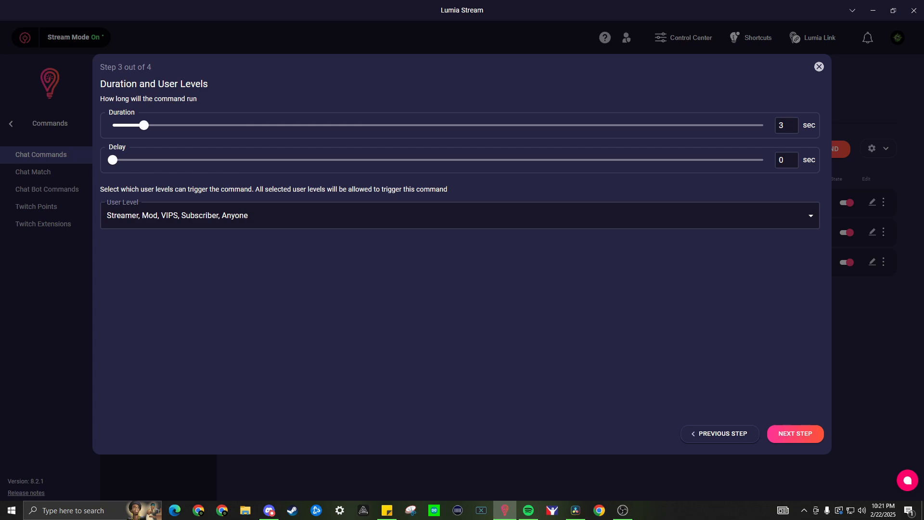
left_click(795, 433)
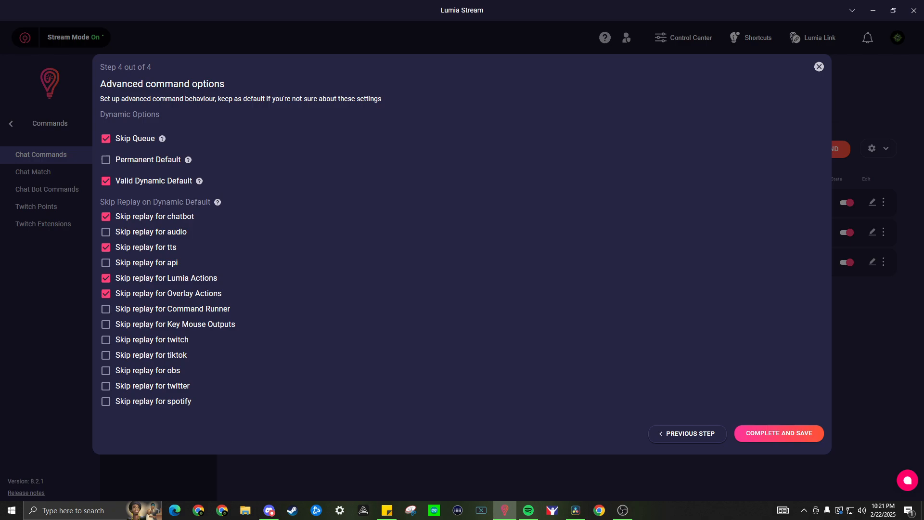
Step: Complete and save the sr command into the song request folder
left_click(778, 433)
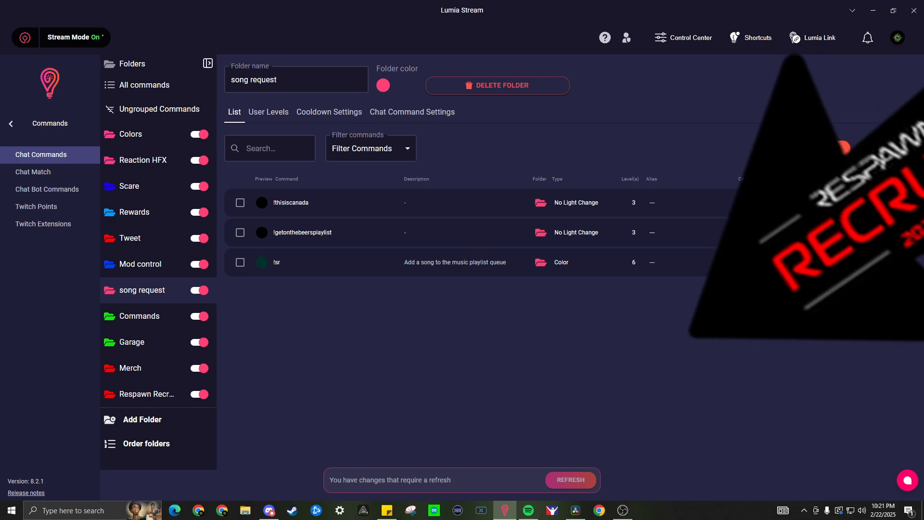
Step: Apply the pending command changes before setting up the Respawn Recruits overlay
left_click(40, 378)
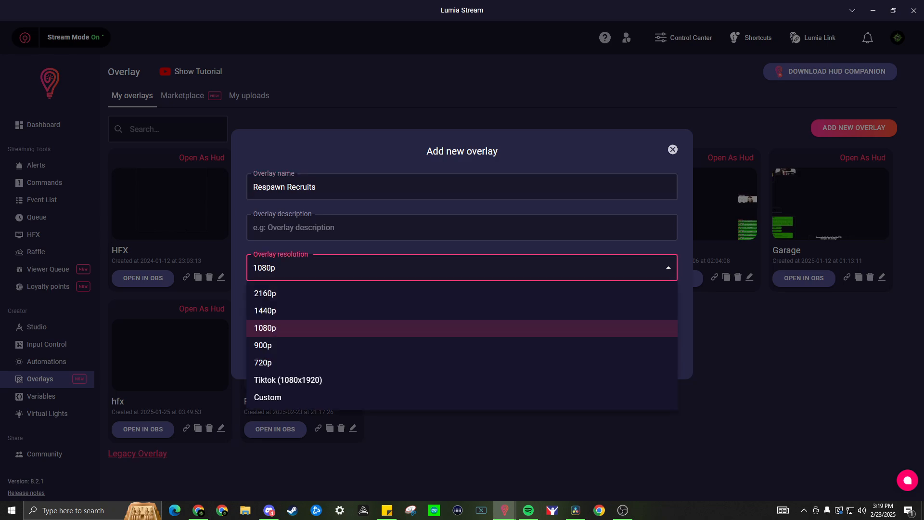
Step: Keep 1080p and confirm, opening Respawn Recruits in the overlay editor
left_click(265, 327)
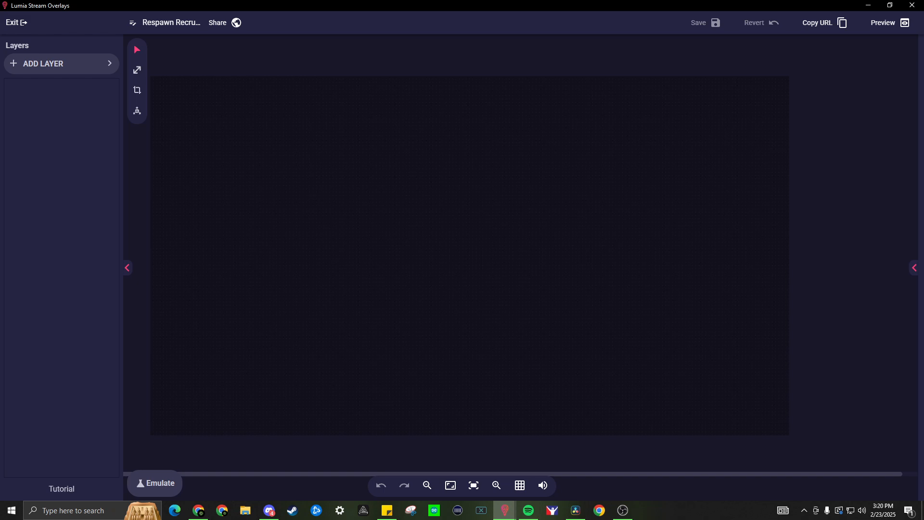
Step: Browse the Alerts, Goals, HUDFX and Streaming Tools layer categories, ending on the HFX page
left_click(61, 63)
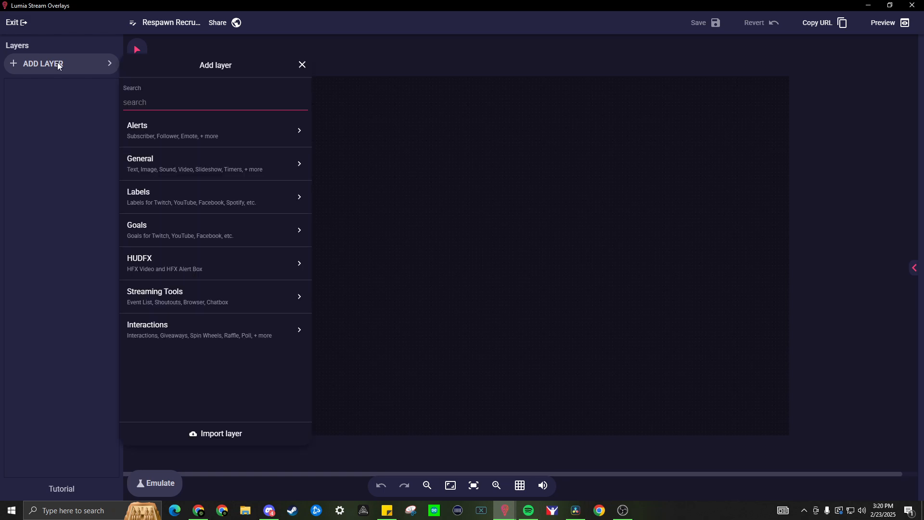
left_click(215, 129)
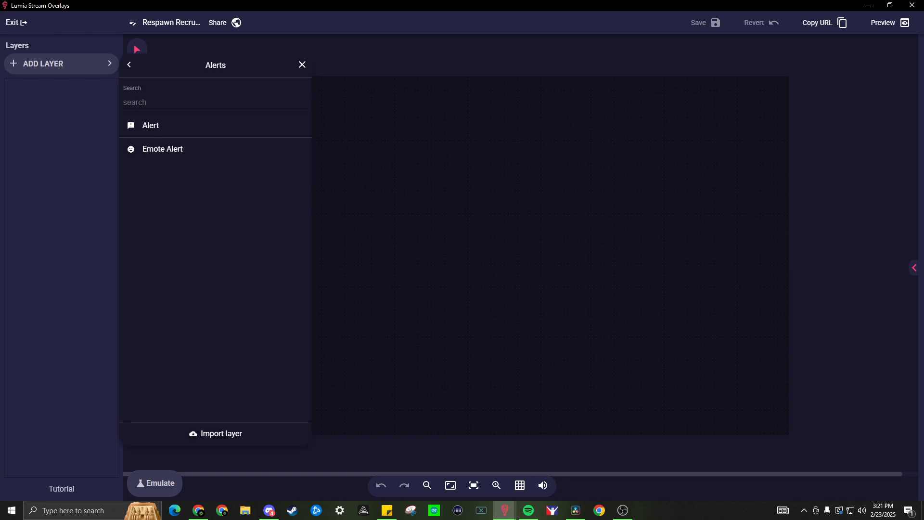
left_click(128, 65)
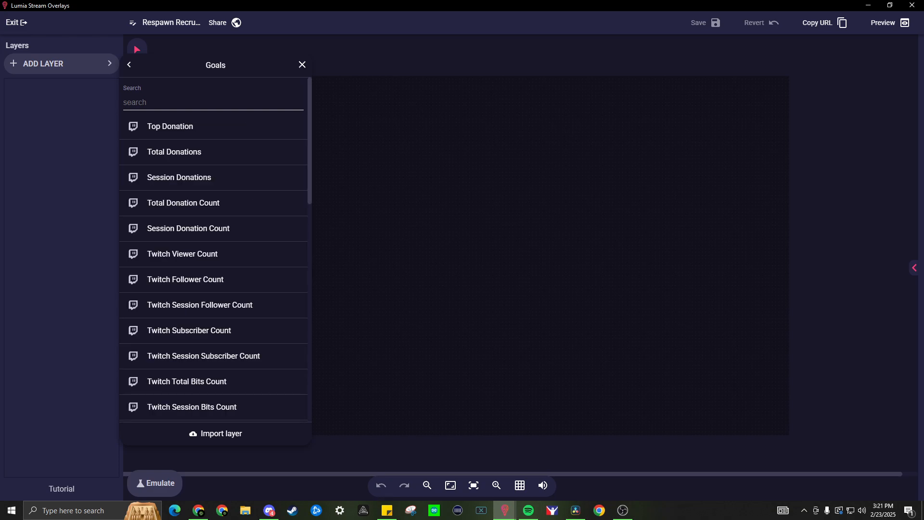
left_click(128, 65)
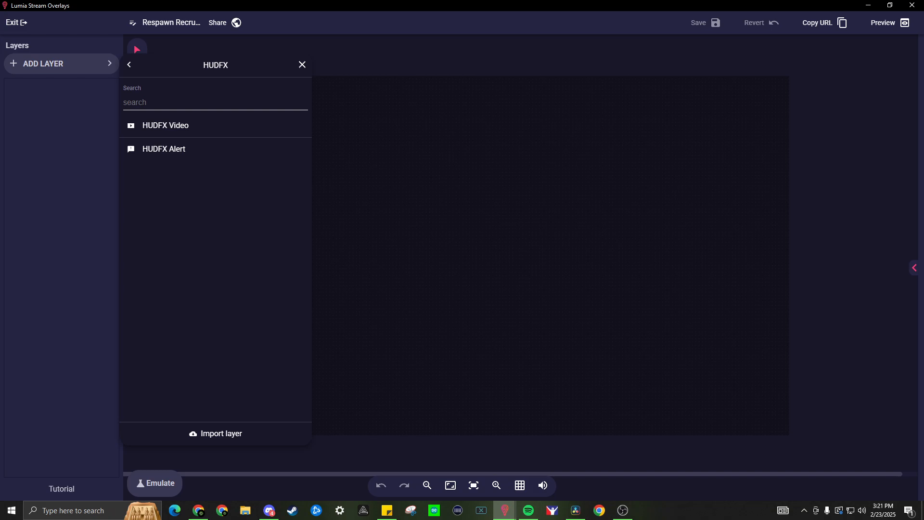
left_click(129, 65)
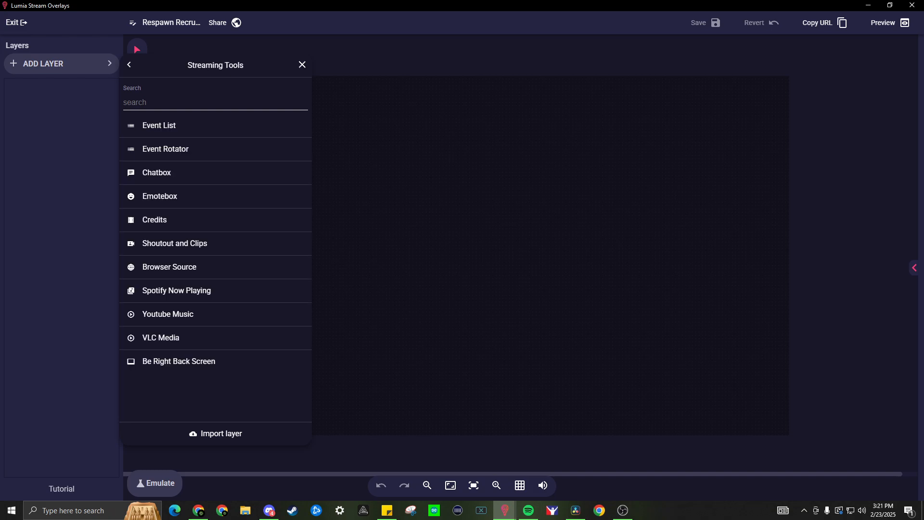
left_click(128, 65)
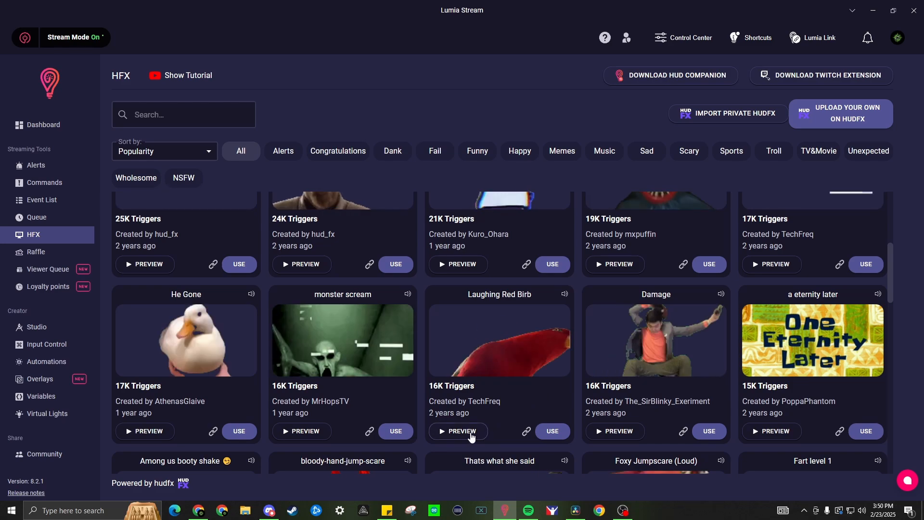
Step: Preview the Laughing Red Birb effect, then choose to use it in a command
left_click(462, 431)
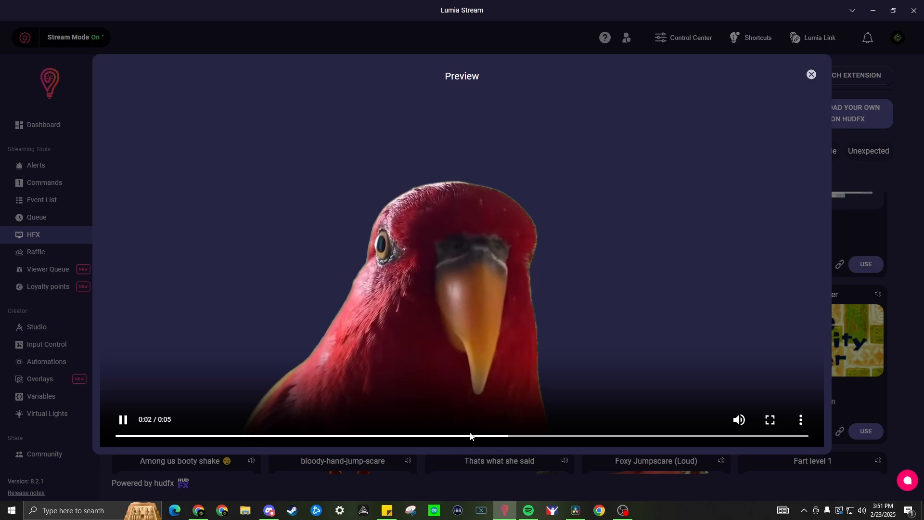
left_click(811, 75)
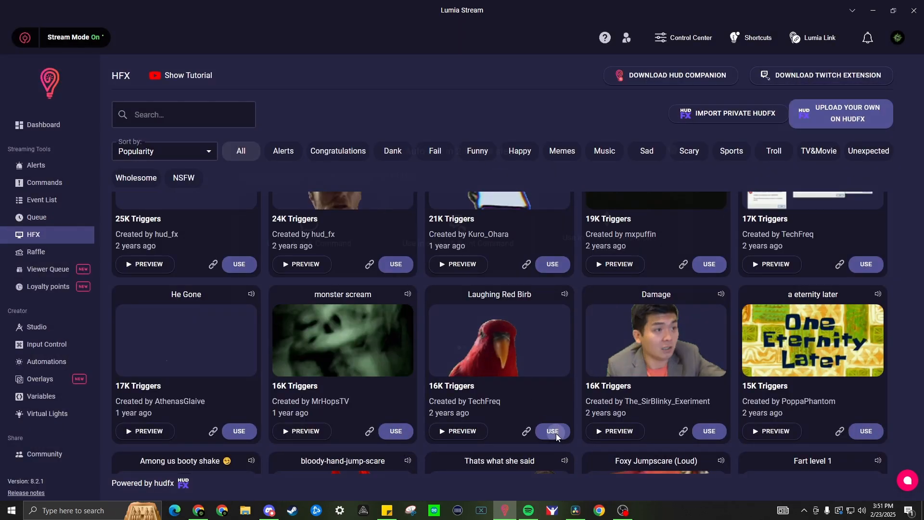
left_click(551, 431)
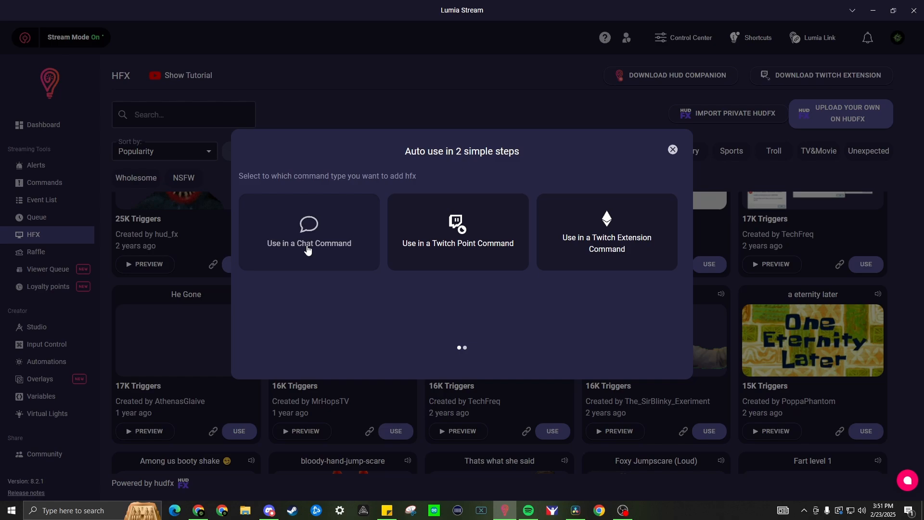
Step: Add Laughing Red Birb as chat command 'LaughingRedBird' with Play Audio on, and dismiss the confirmation
left_click(308, 243)
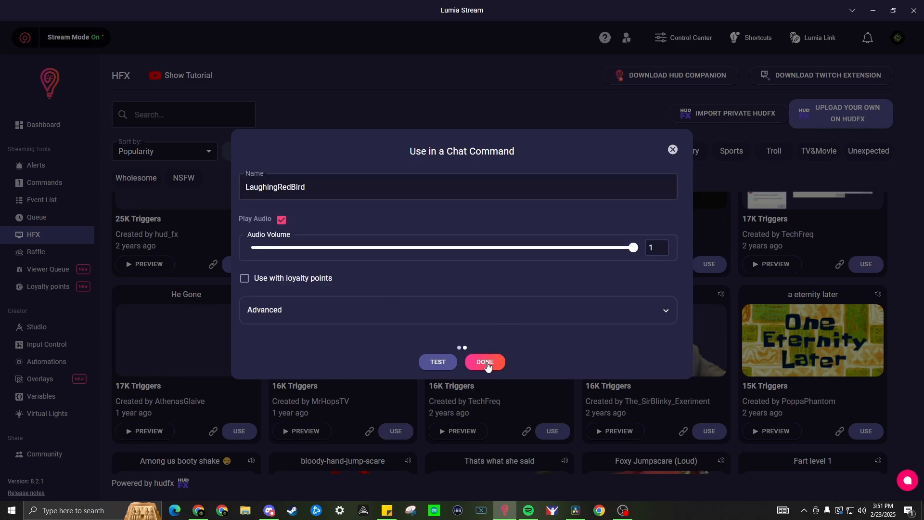
left_click(484, 361)
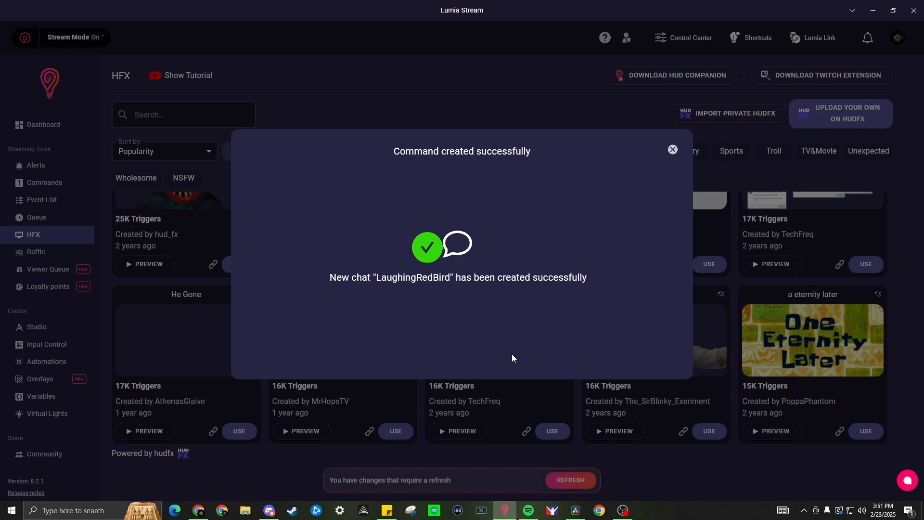
left_click(671, 150)
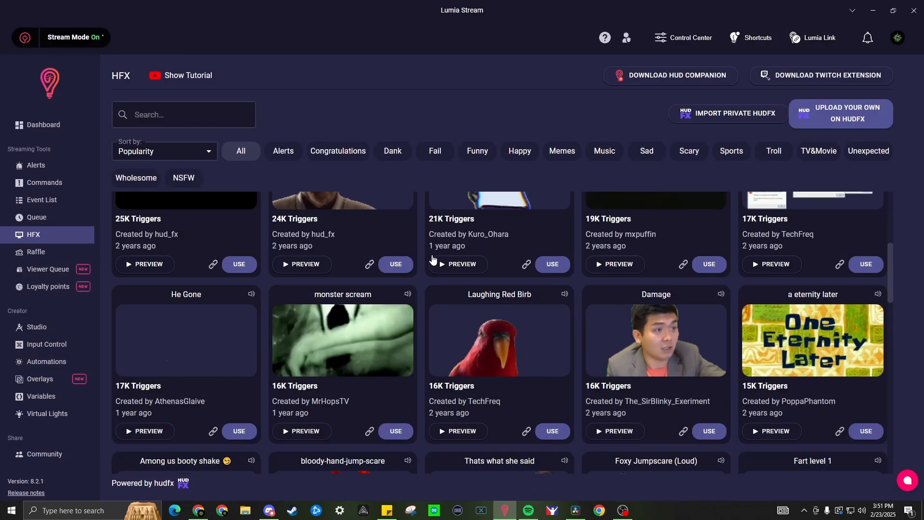
Step: Edit !laughingredbird from Chat Commands, checking Chat Bot settings, and advance to the naming step
left_click(44, 182)
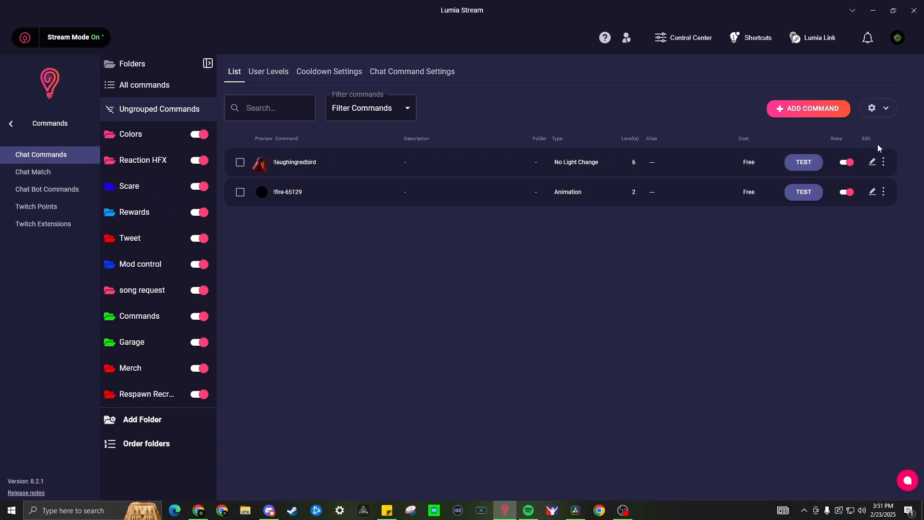
left_click(808, 108)
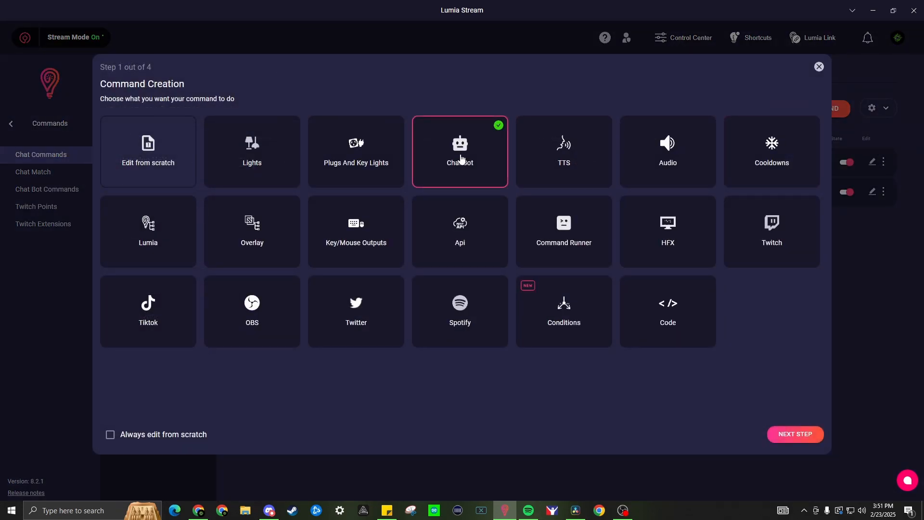
left_click(794, 434)
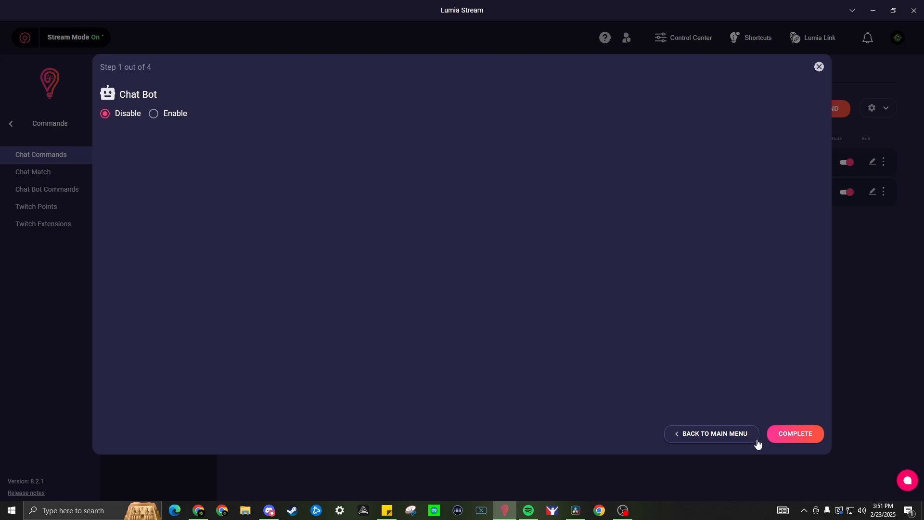
mouse_move(794, 436)
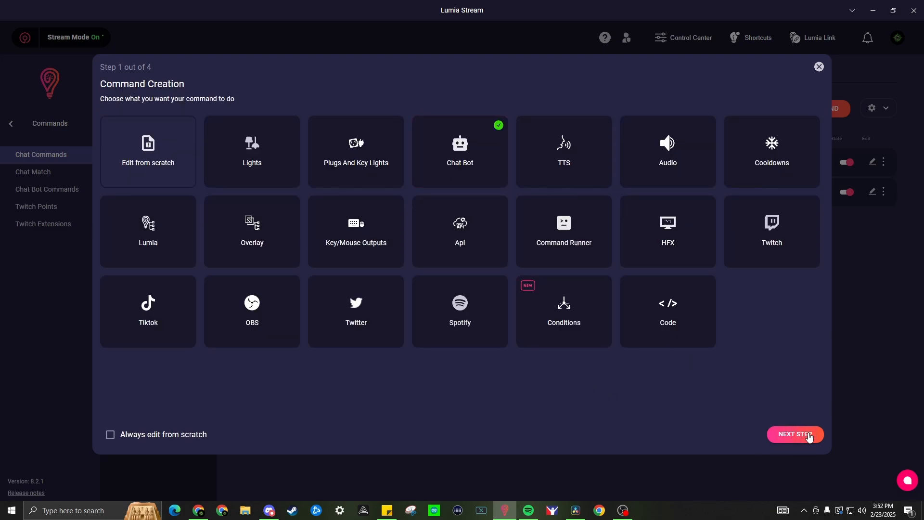
left_click(793, 433)
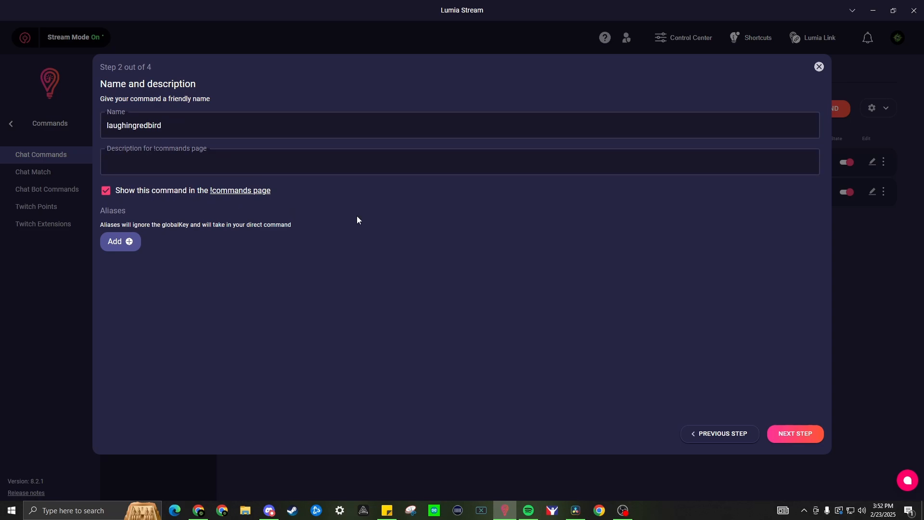
Step: Uncheck Anyone so only Streamer, Mod, VIPS and Subscriber can use it, then save
left_click(792, 433)
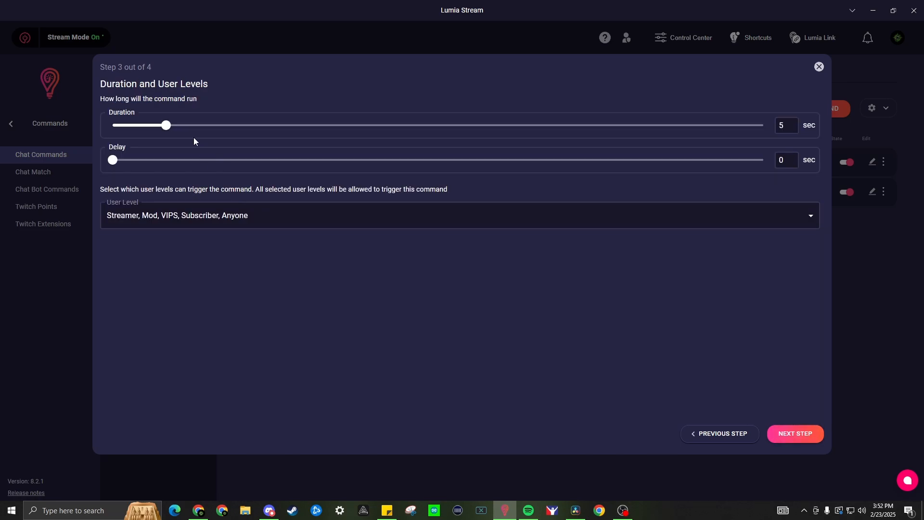
left_click(786, 125)
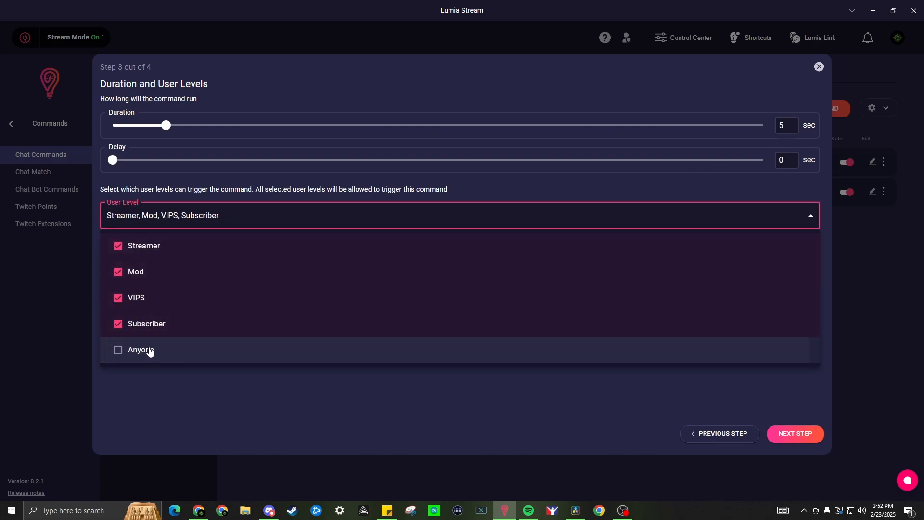
mouse_move(211, 364)
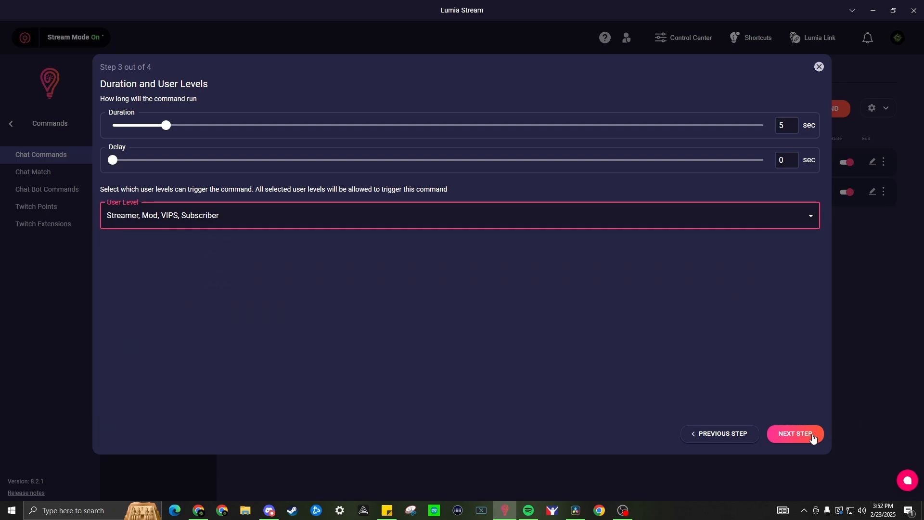
left_click(794, 433)
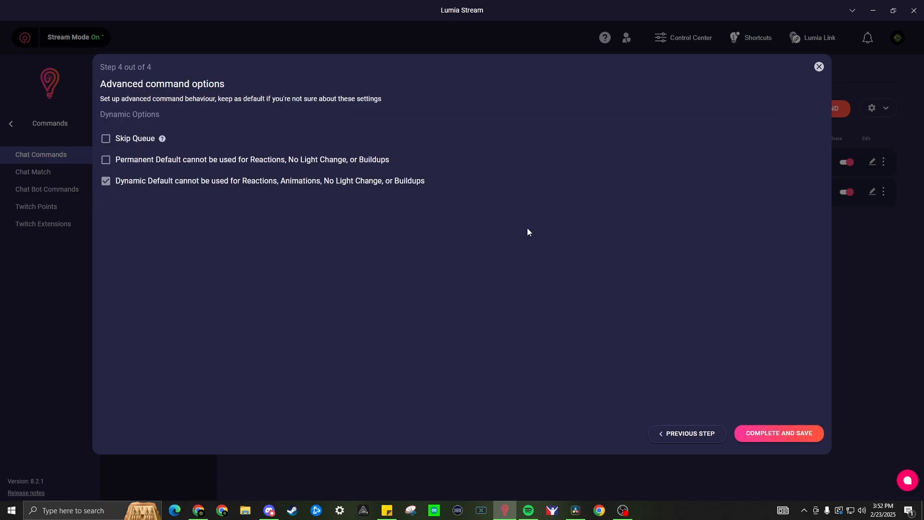
mouse_move(778, 436)
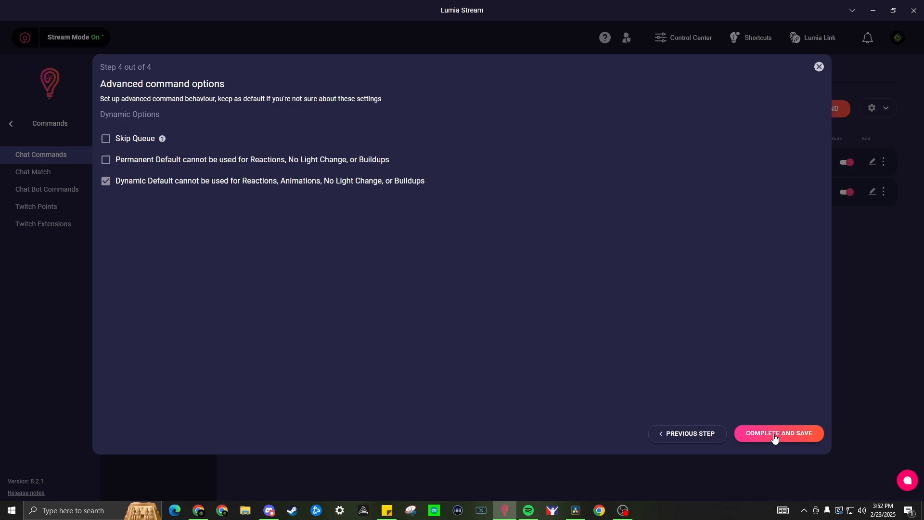
left_click(778, 433)
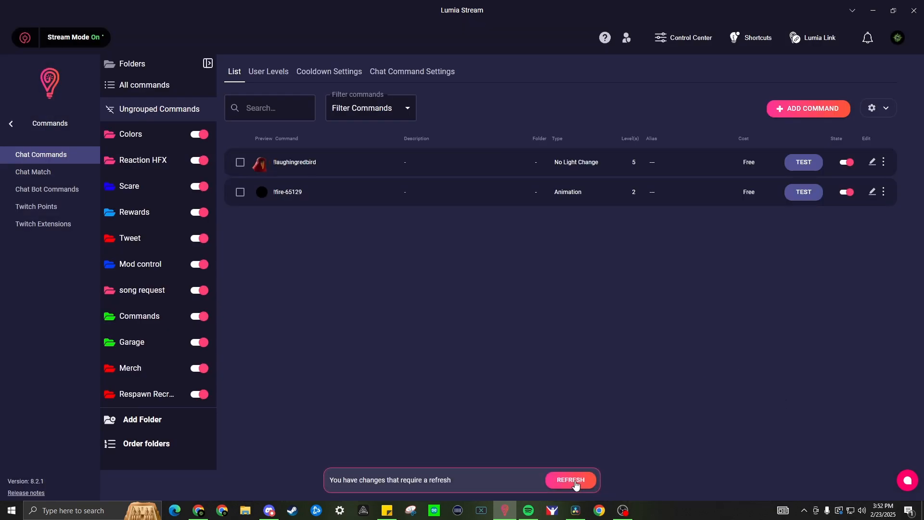